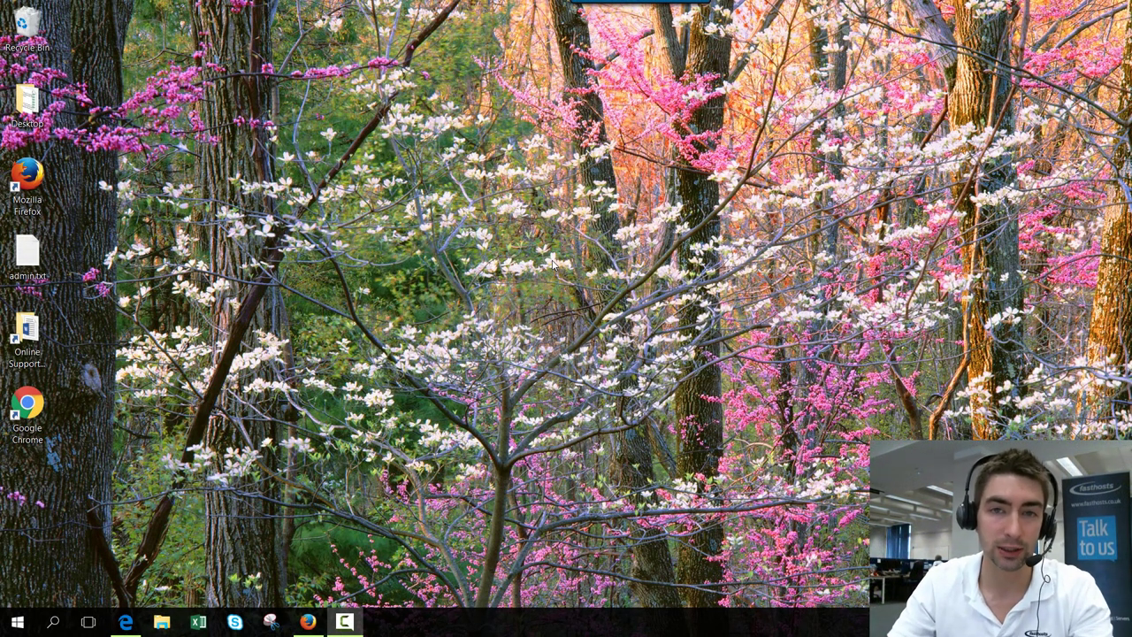
{"action": "mouse_move", "coordinate": [546, 241]}
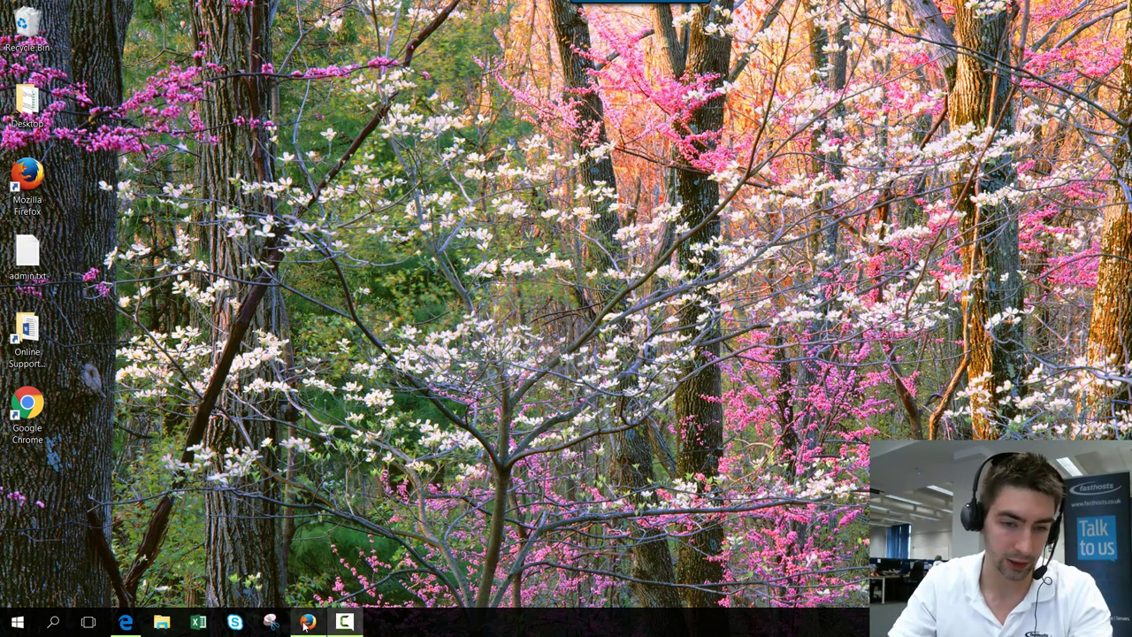
Log in to the Control Panel from fasthosts.co.uk using the saved credentials.
{"action": "left_click", "coordinate": [308, 623]}
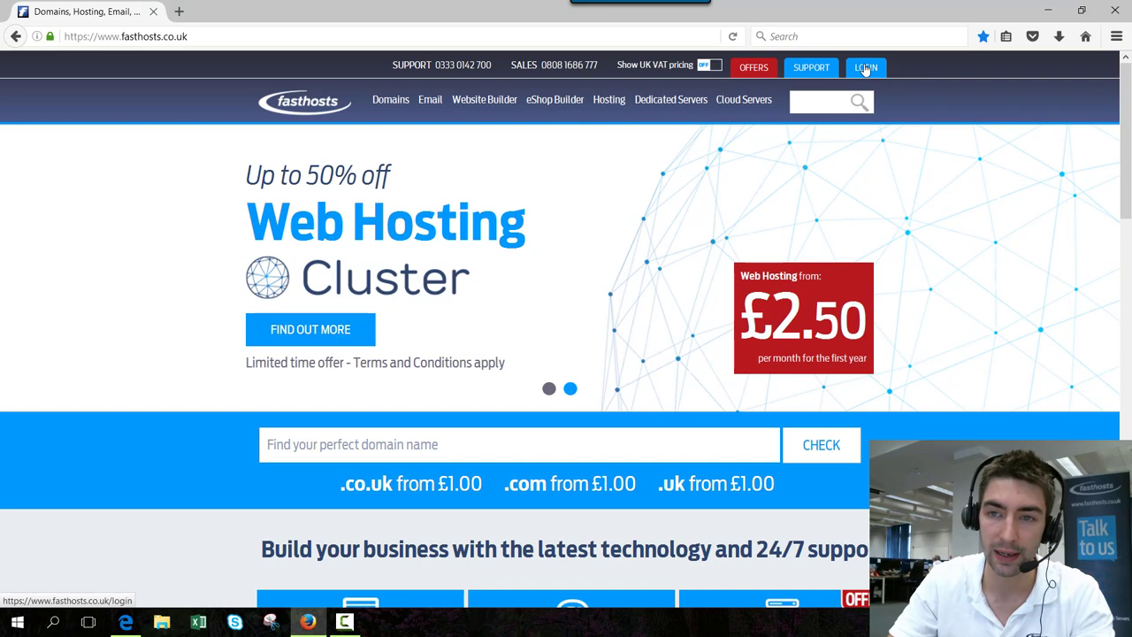
{"action": "left_click", "coordinate": [864, 67]}
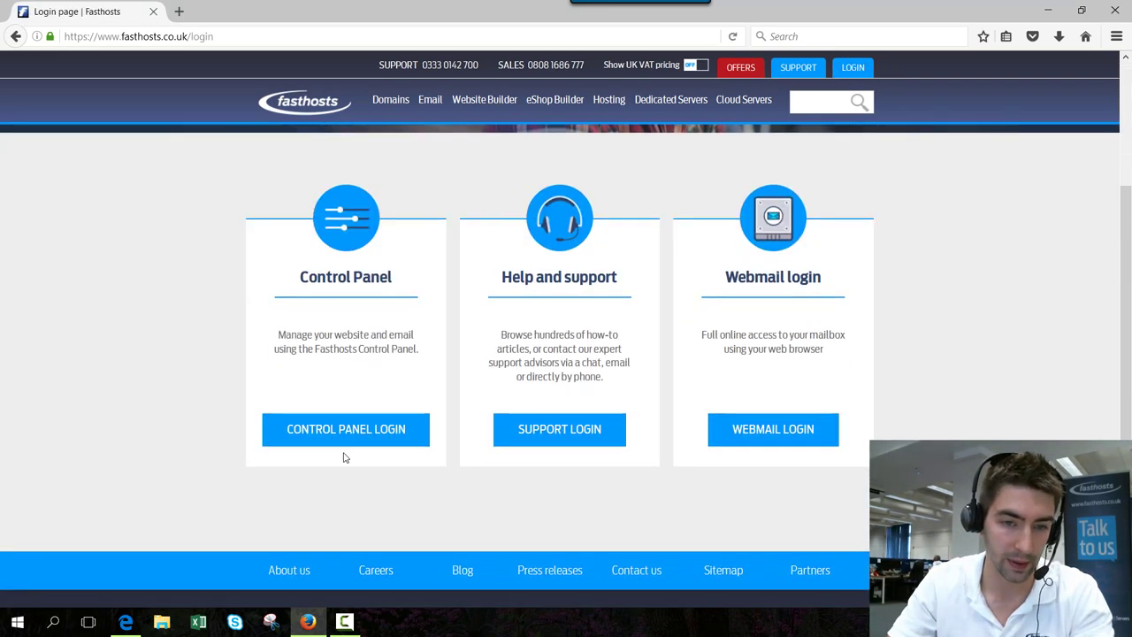
{"action": "left_click", "coordinate": [345, 430]}
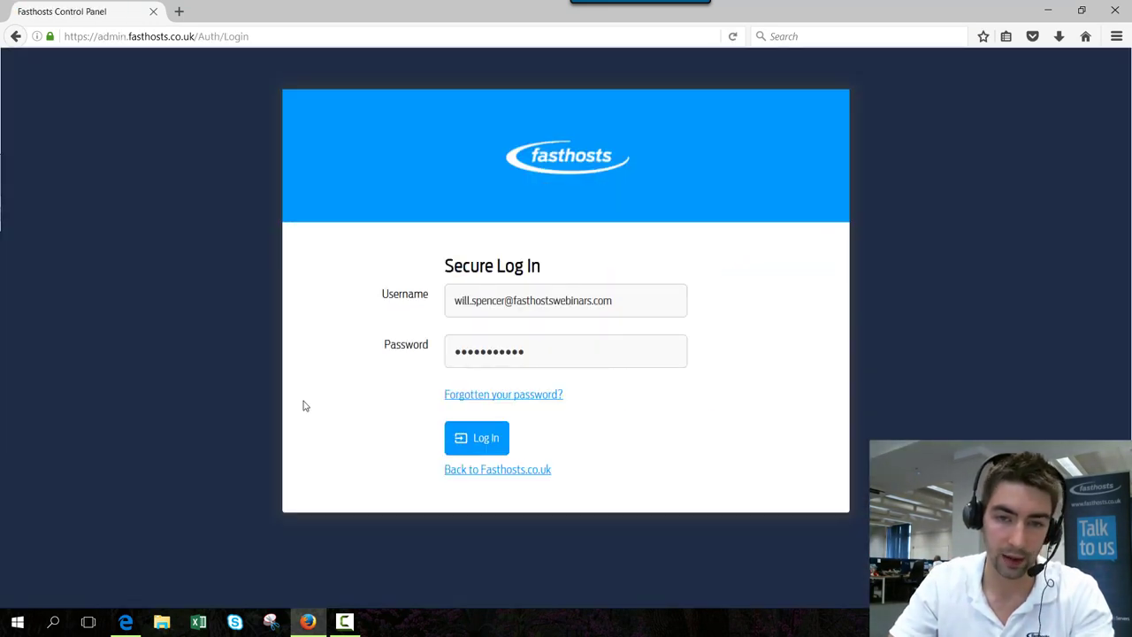
{"action": "left_click", "coordinate": [478, 439]}
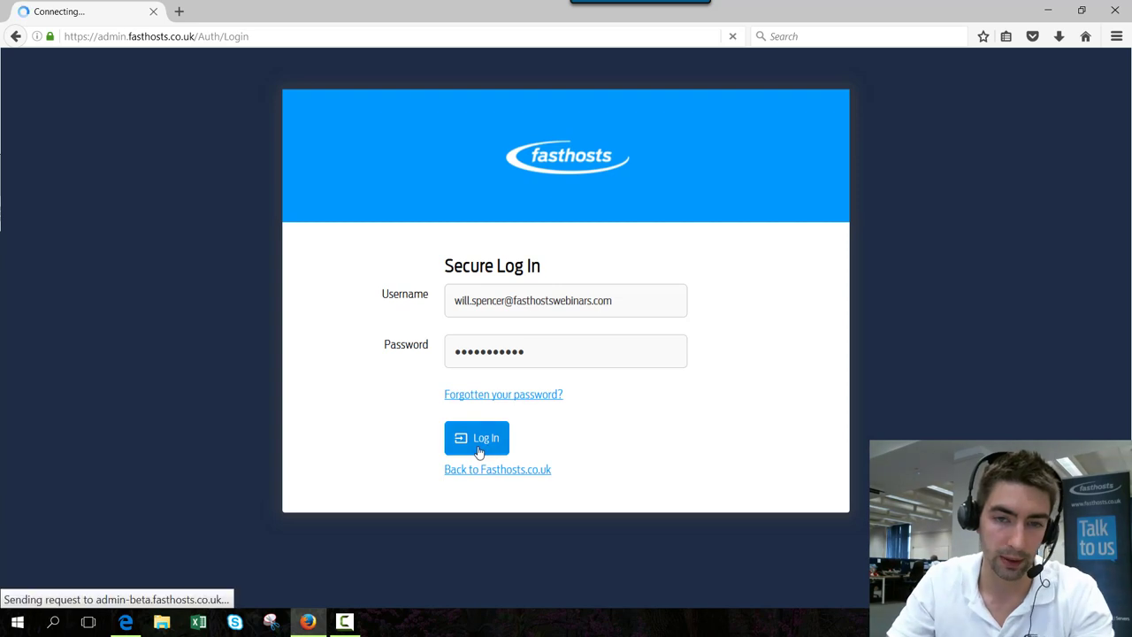
{"action": "left_click", "coordinate": [477, 439]}
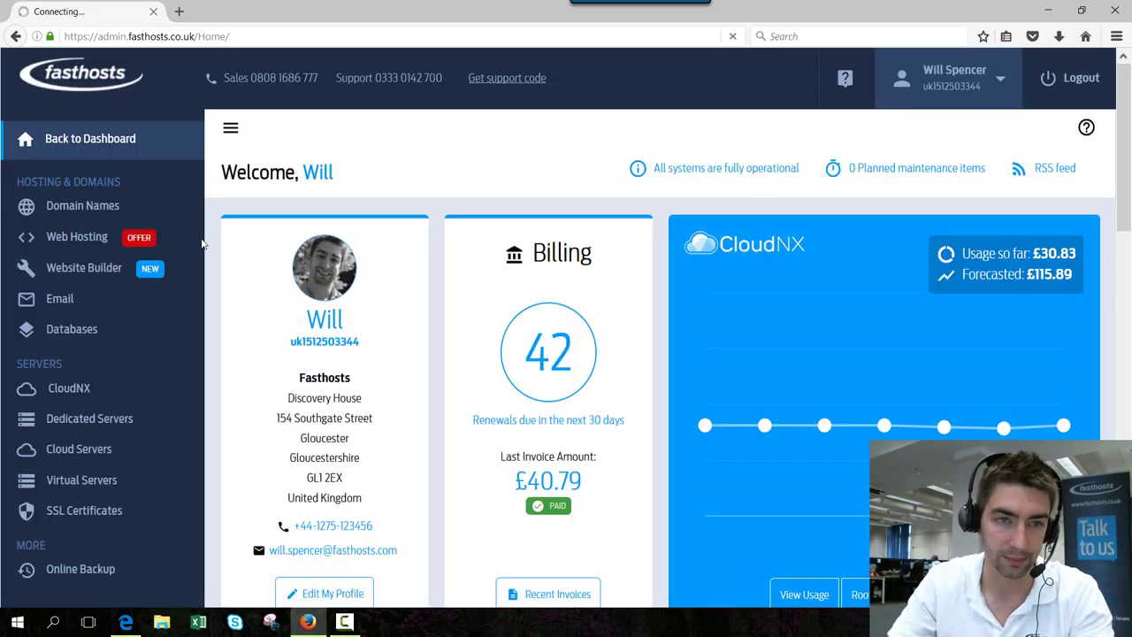
{"action": "mouse_move", "coordinate": [78, 237]}
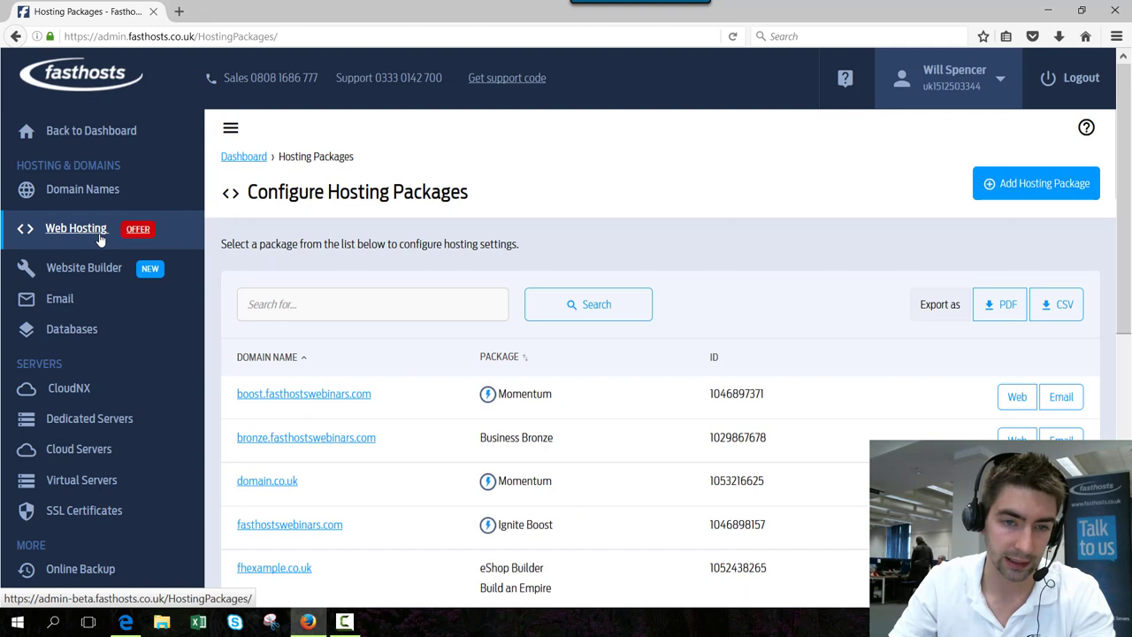
Select the boost.fasthostswebinars.com package from the Web Hosting list.
{"action": "left_click", "coordinate": [304, 393]}
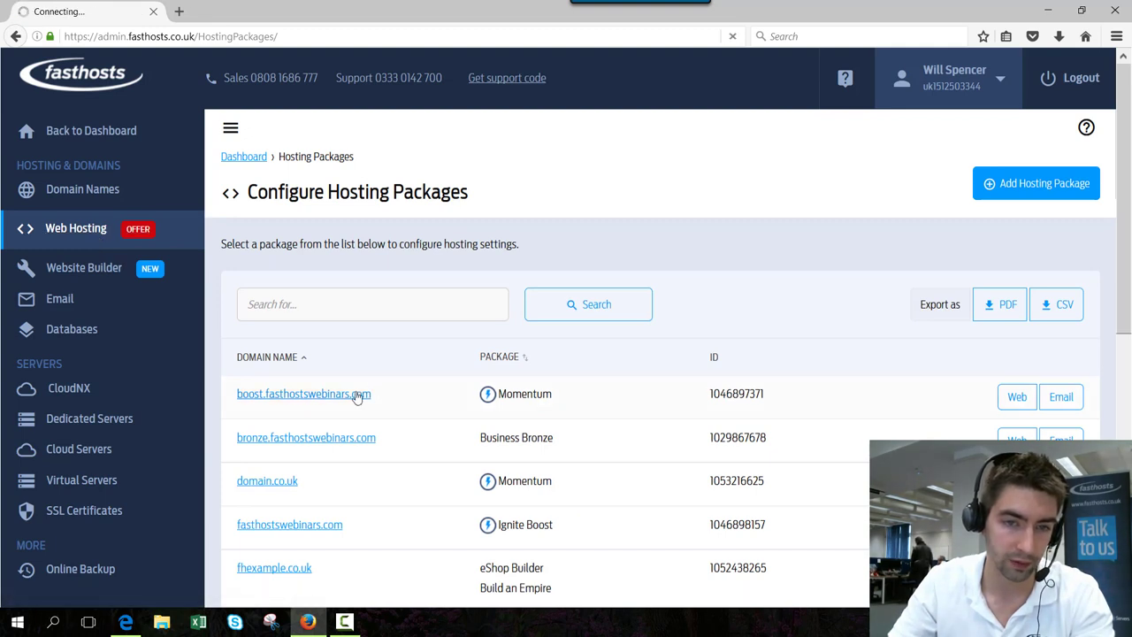
{"action": "left_click", "coordinate": [304, 393]}
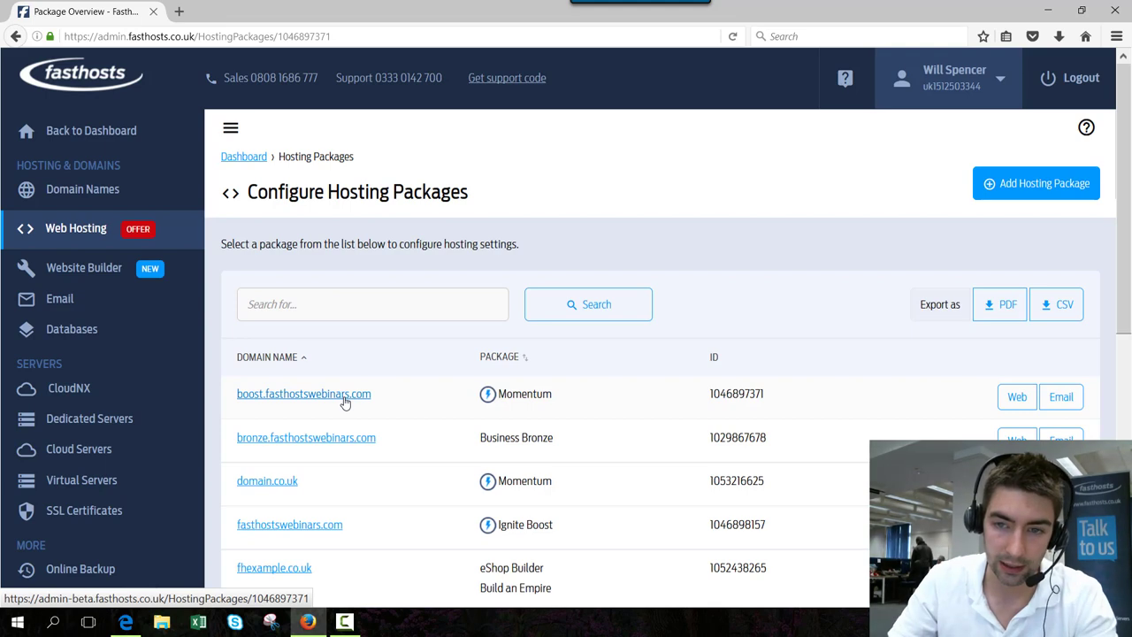
Move down the Package Overview to the SSH Access panel.
{"action": "left_click", "coordinate": [304, 393]}
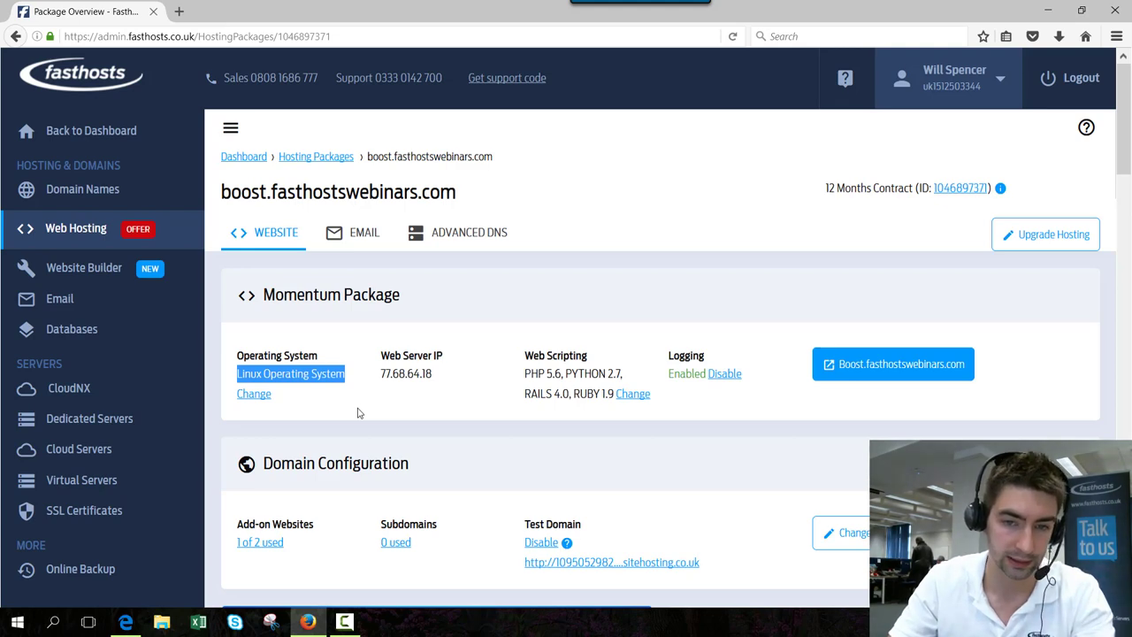
{"action": "scroll", "scroll_direction": "down", "scroll_amount": 3}
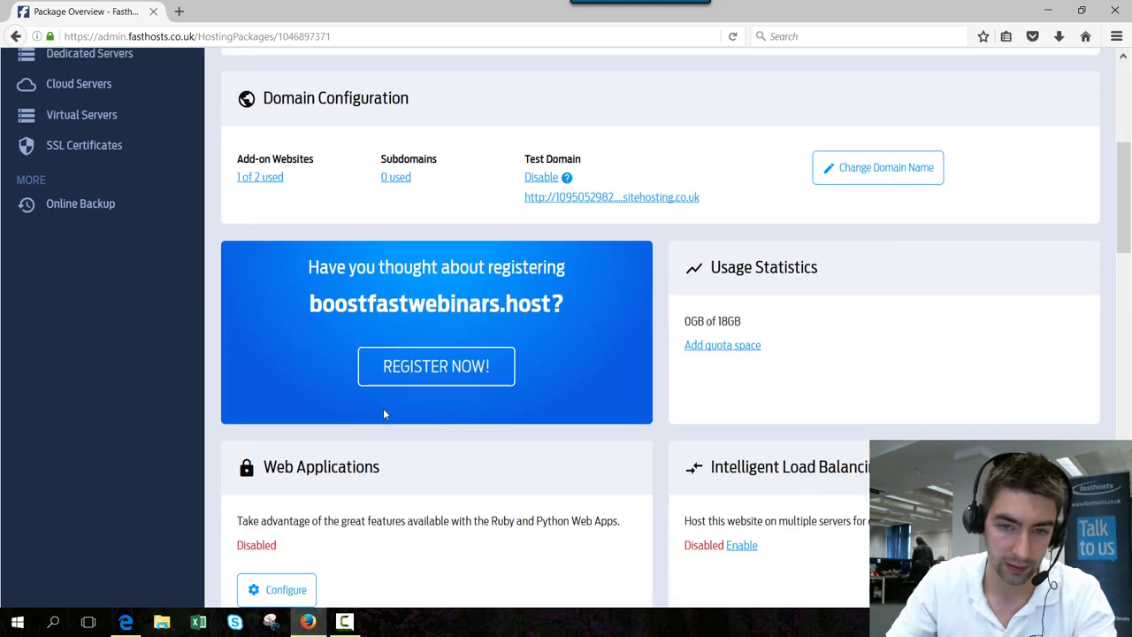
{"action": "scroll", "scroll_direction": "down", "scroll_amount": 3}
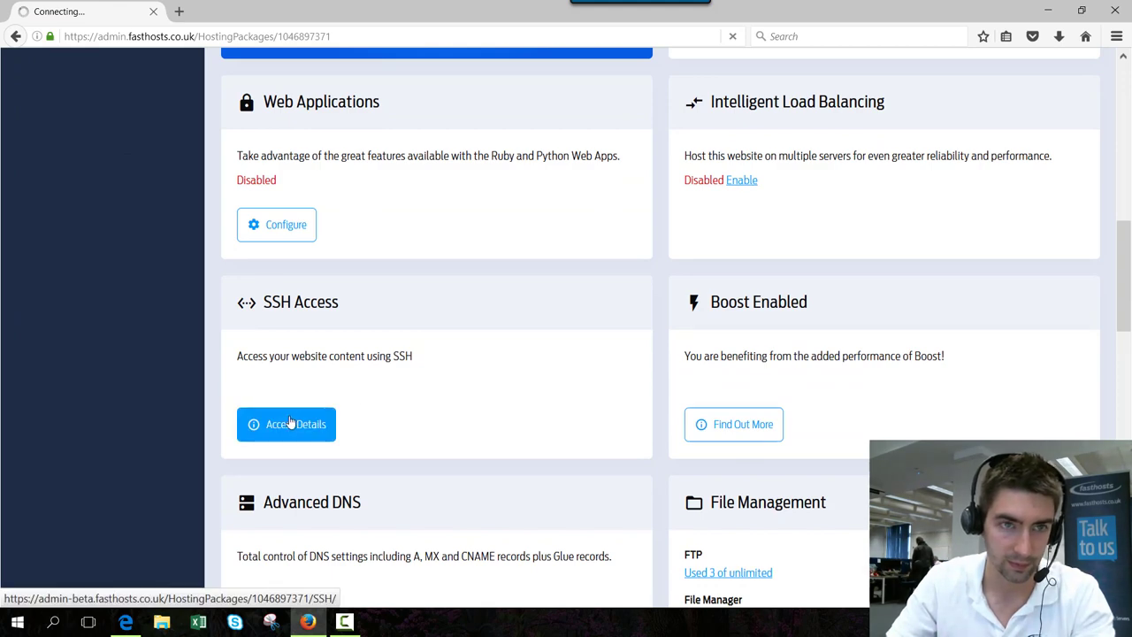
View the SSH Access Details (host address, username) and choose Change SSH Password.
{"action": "left_click", "coordinate": [287, 424]}
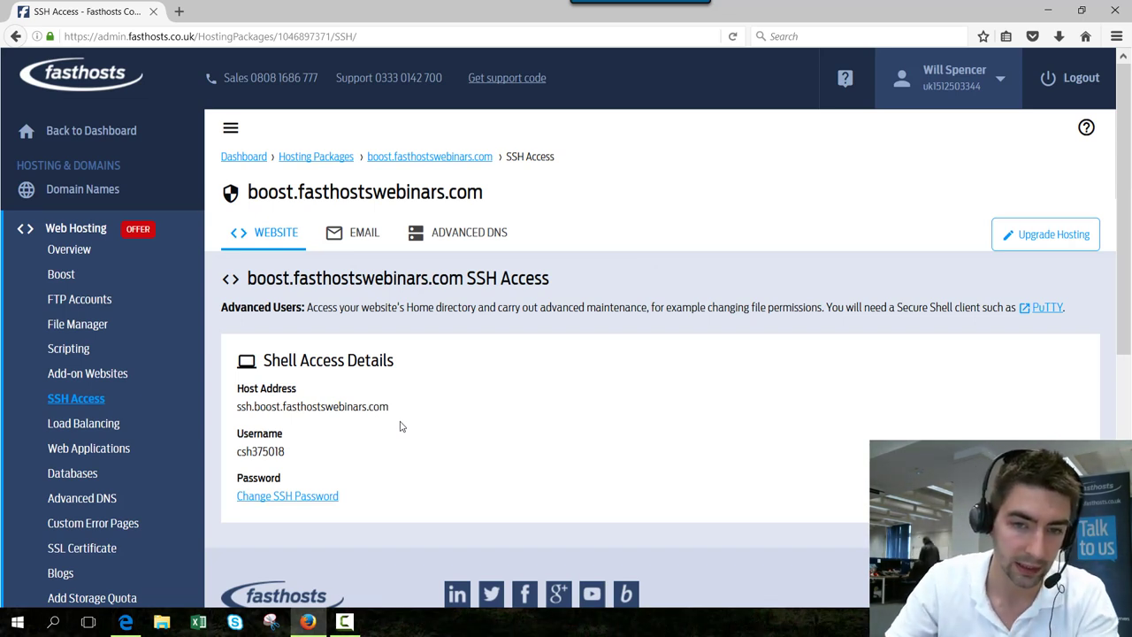
{"action": "double_click", "coordinate": [323, 405]}
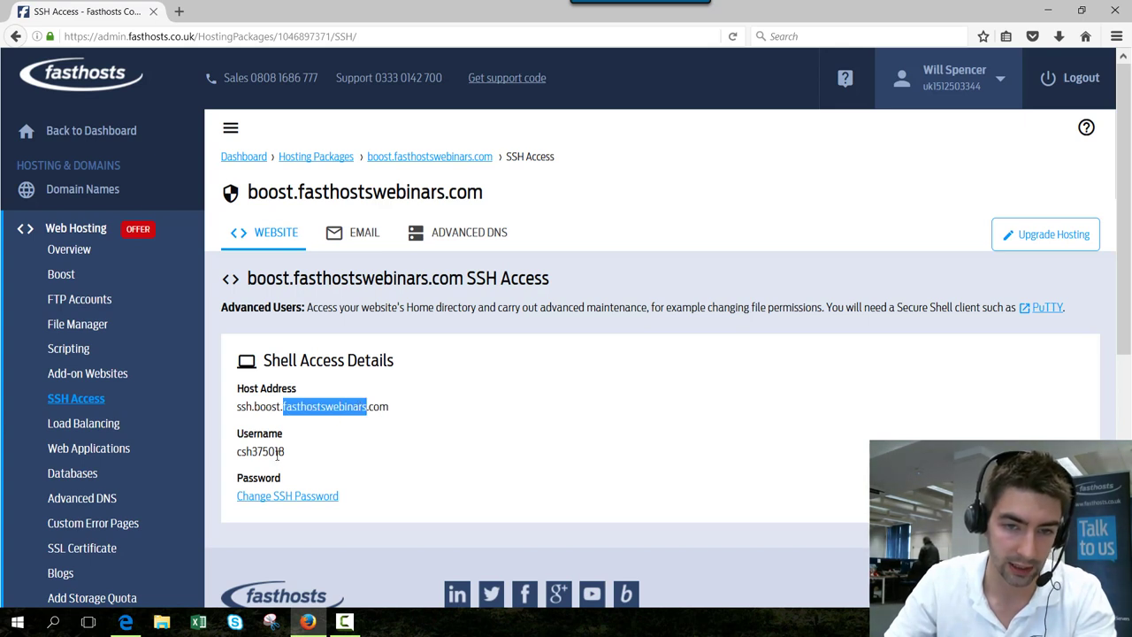
{"action": "left_click", "coordinate": [287, 495]}
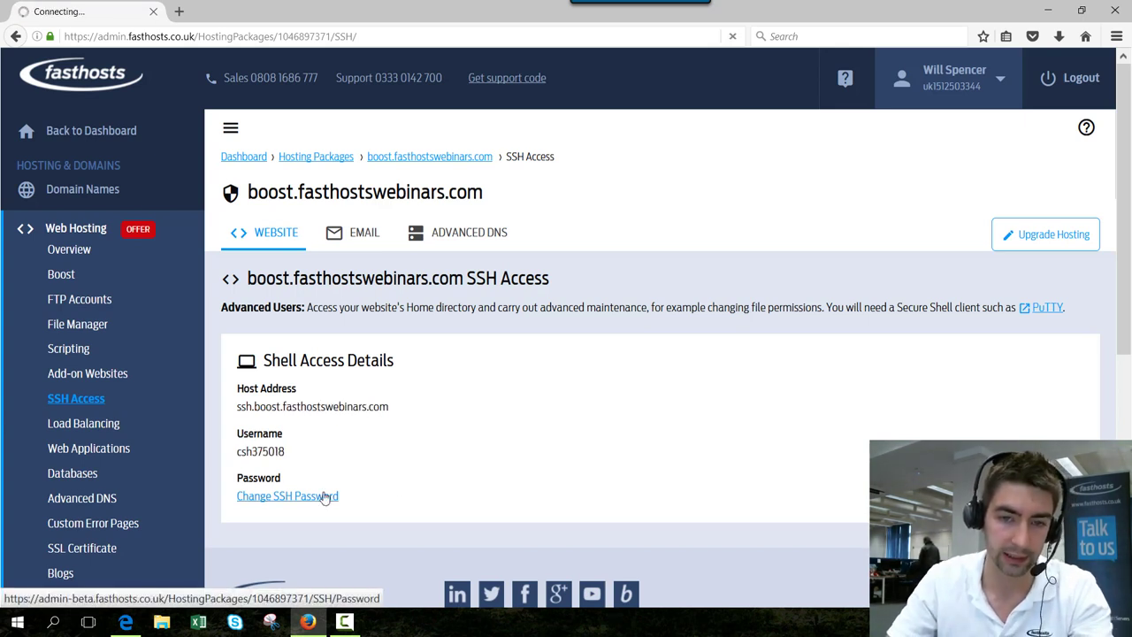
{"action": "left_click", "coordinate": [286, 495]}
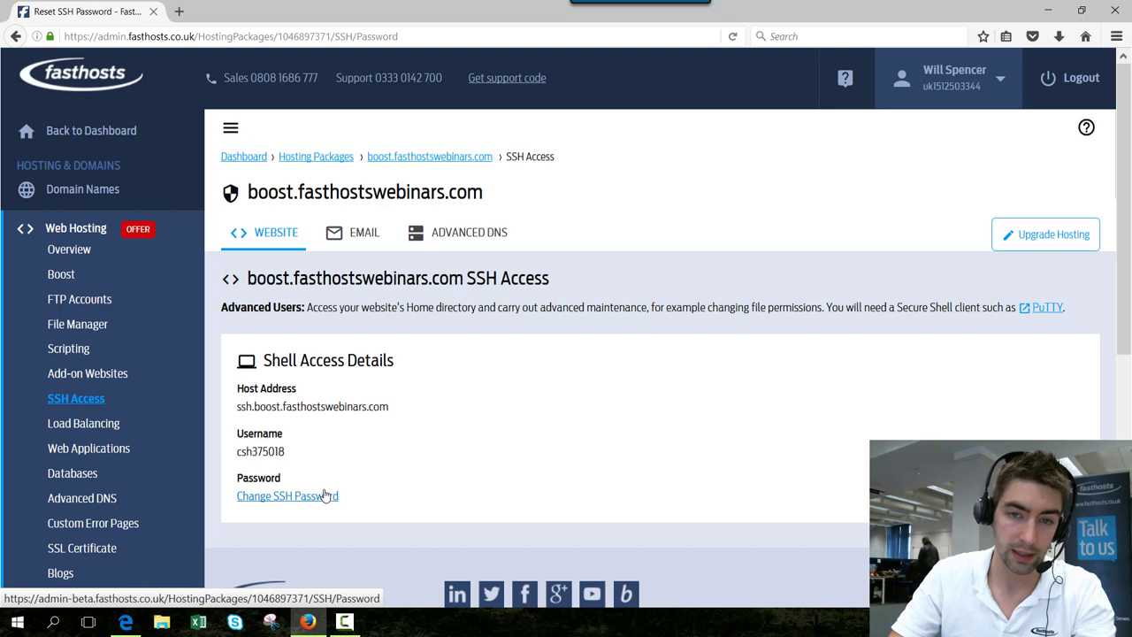
Enter and confirm the new SSH password, then save it with Change Password.
{"action": "left_click", "coordinate": [287, 495]}
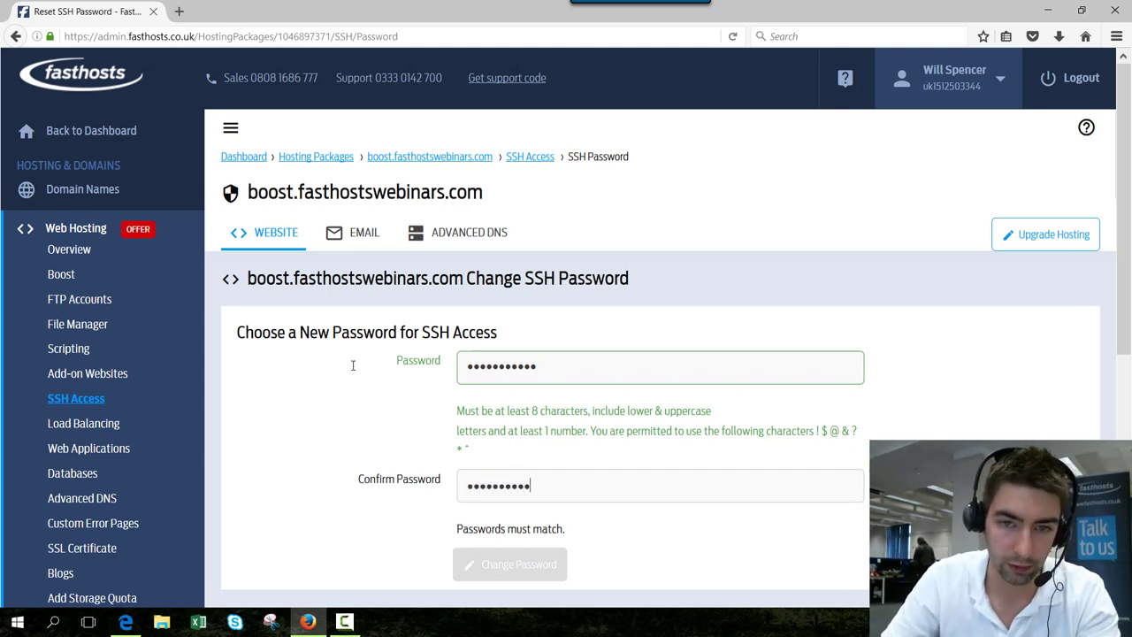
{"action": "type", "text": "a"}
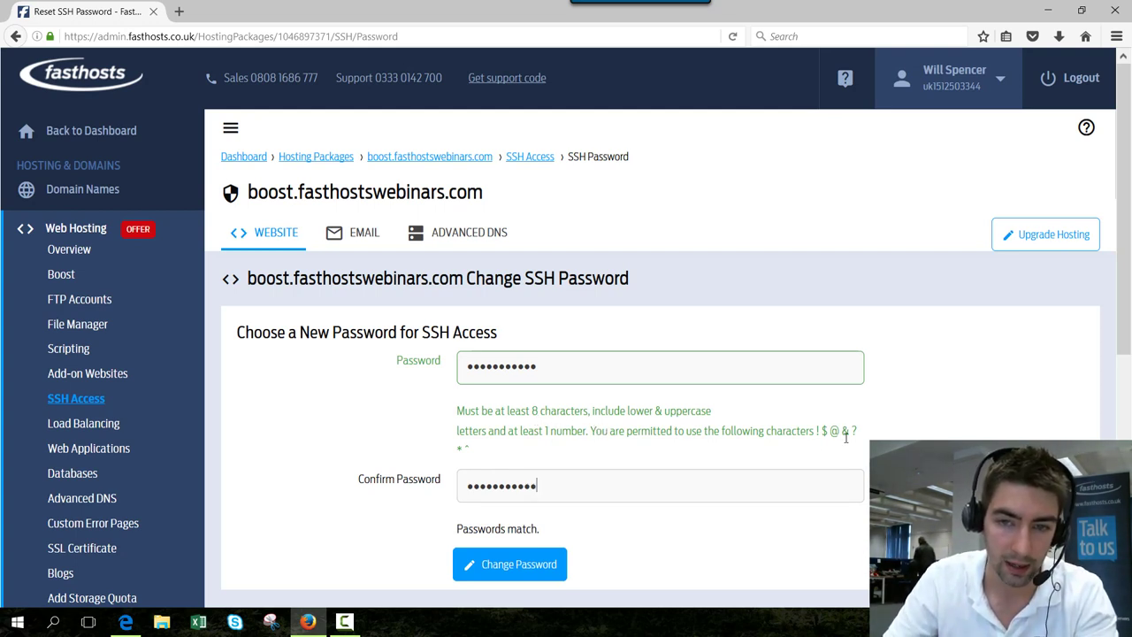
{"action": "mouse_move", "coordinate": [670, 557]}
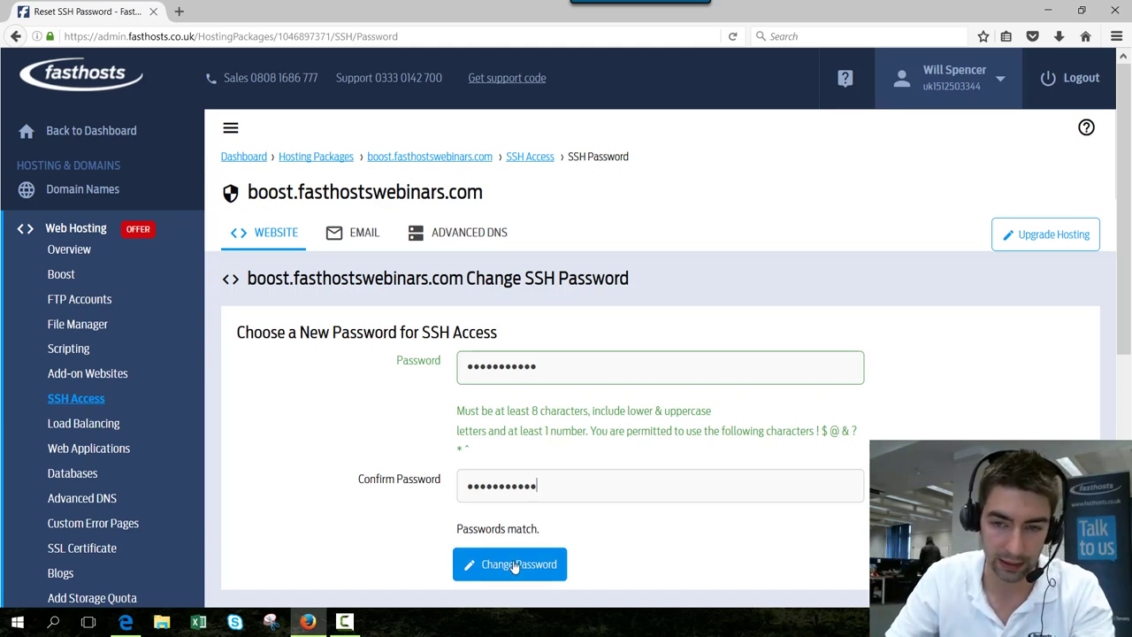
{"action": "left_click", "coordinate": [509, 564]}
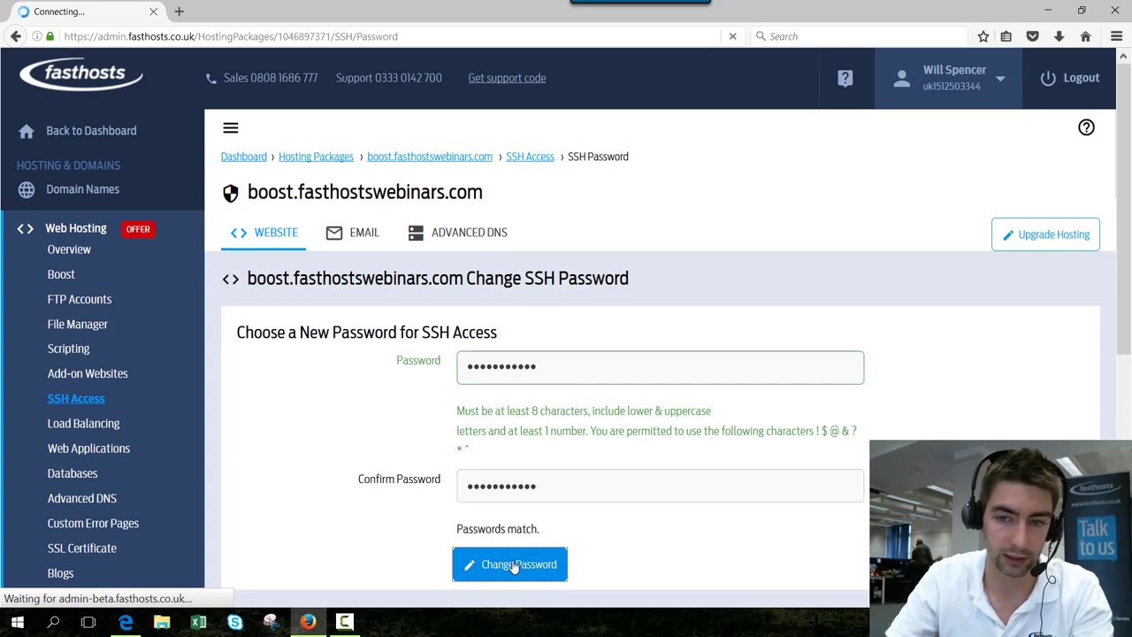
{"action": "left_click", "coordinate": [509, 564]}
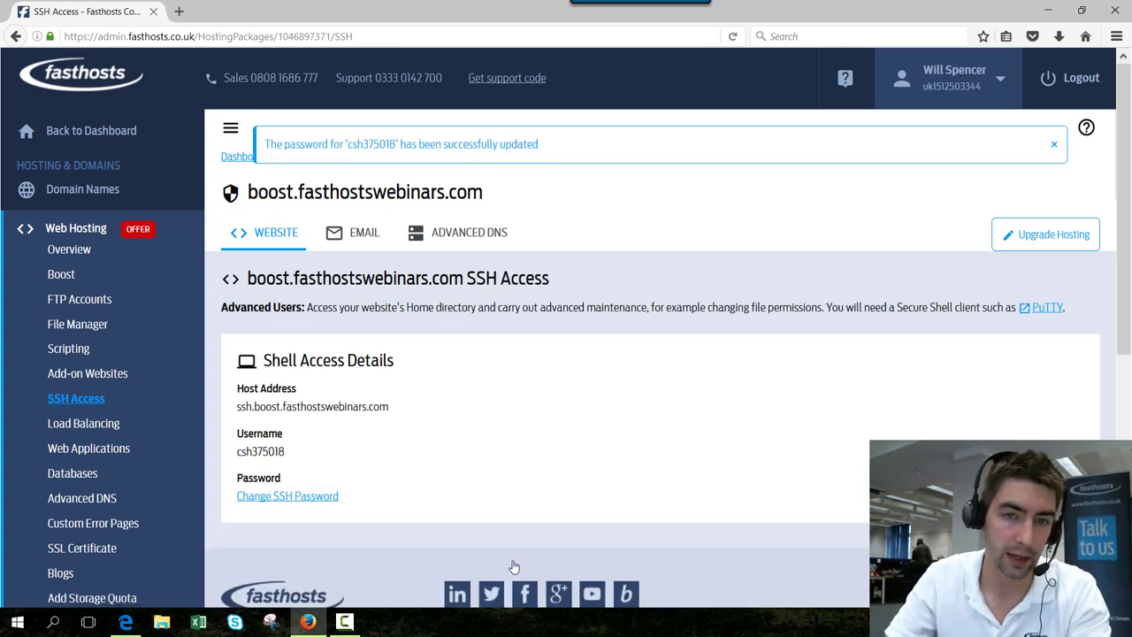